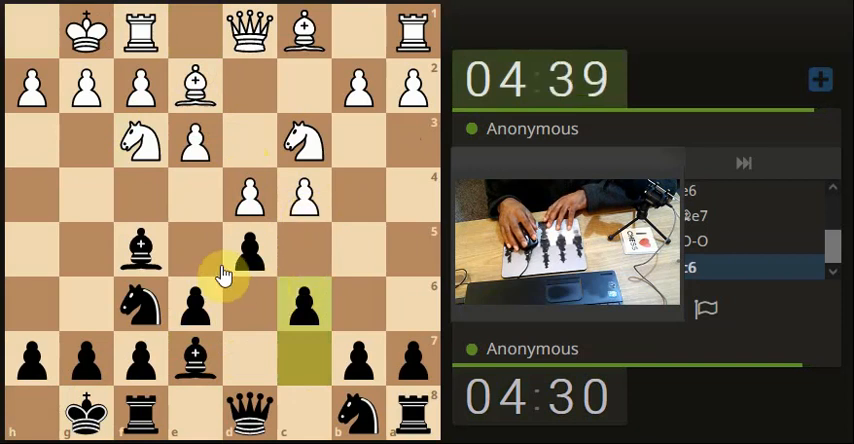
- Play ...c6, recapture fxg6 after Bxg6, then ...c5 and ...cxd4
click(140, 270)
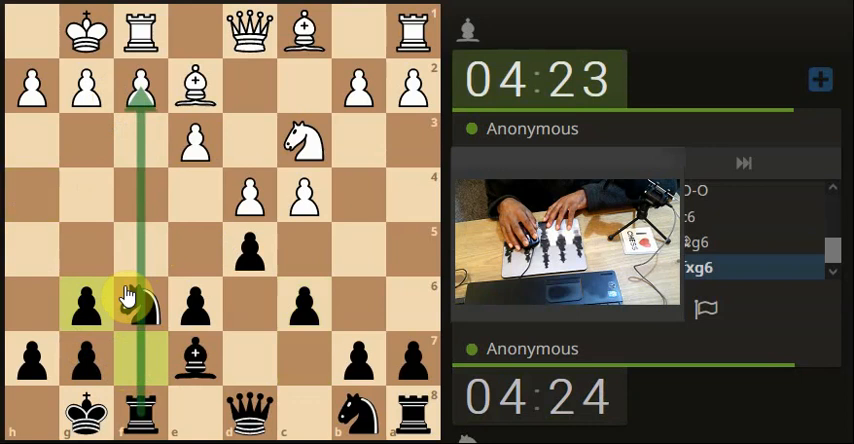
click(140, 305)
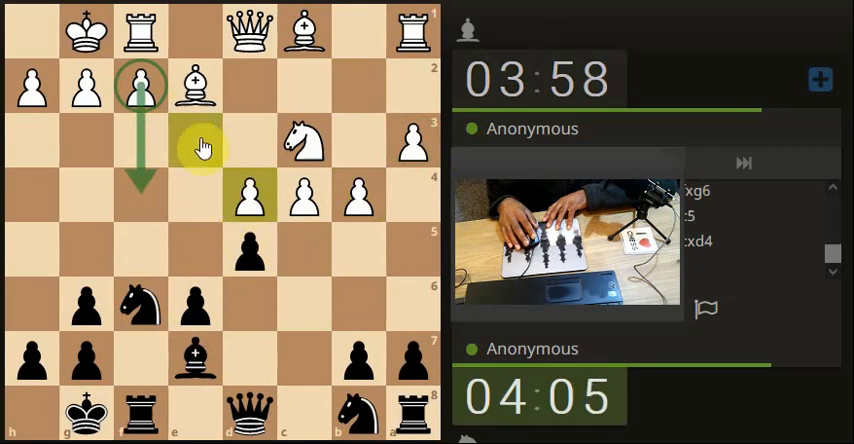
- Play ...dxc4, ...Nc6 and ...a6 as White's queen lands on b3
click(205, 137)
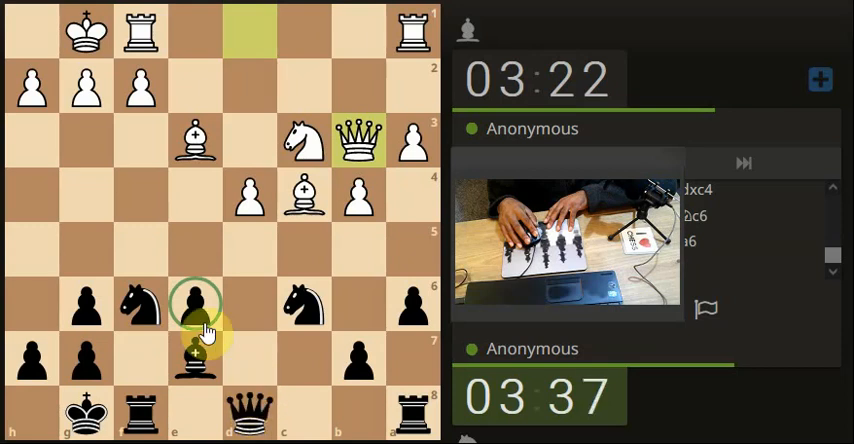
- Play ...Nd5, recapture ...exd5, and answer Bxd5+ with ...Kh8
drag(197, 304, 250, 250)
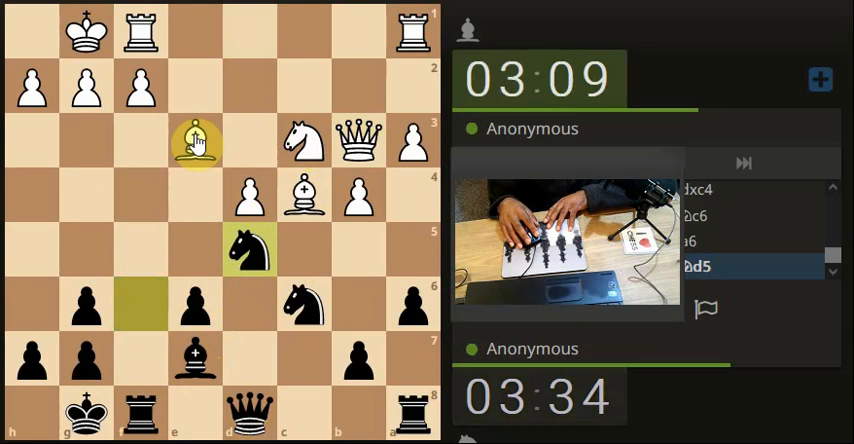
drag(197, 140, 248, 235)
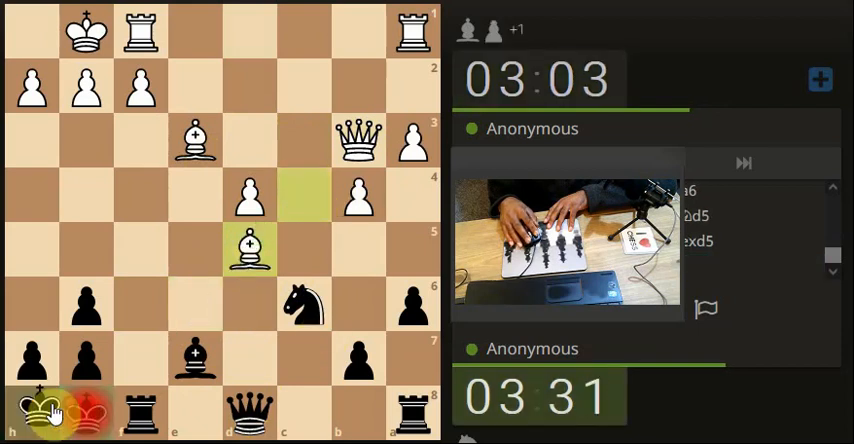
click(272, 299)
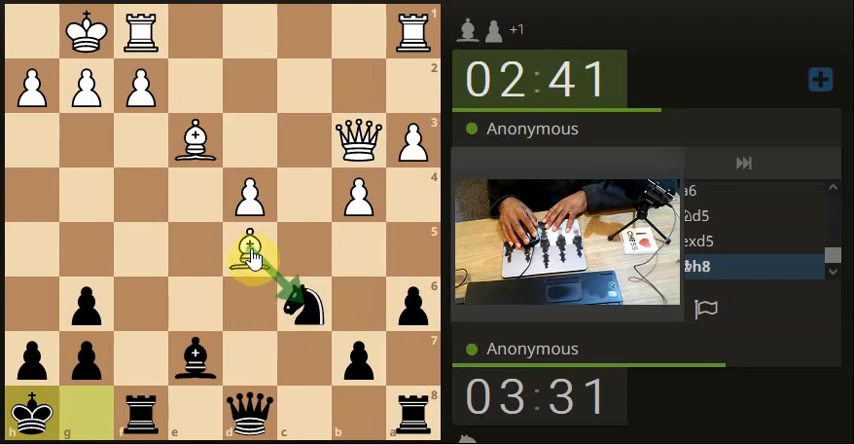
- Play ...Rac8, then recapture ...bxc6 after White's Bxc6
click(304, 33)
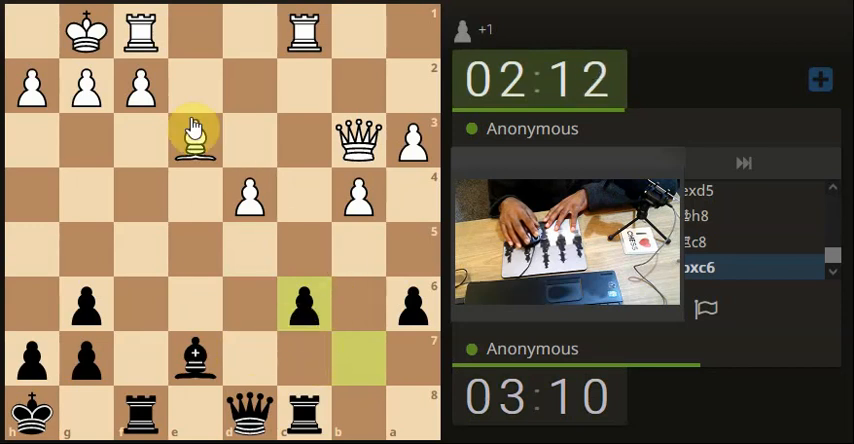
- Play ...Qb6 and ...Qb5, recapturing ...cxb5 after Qxb5
drag(194, 138, 194, 358)
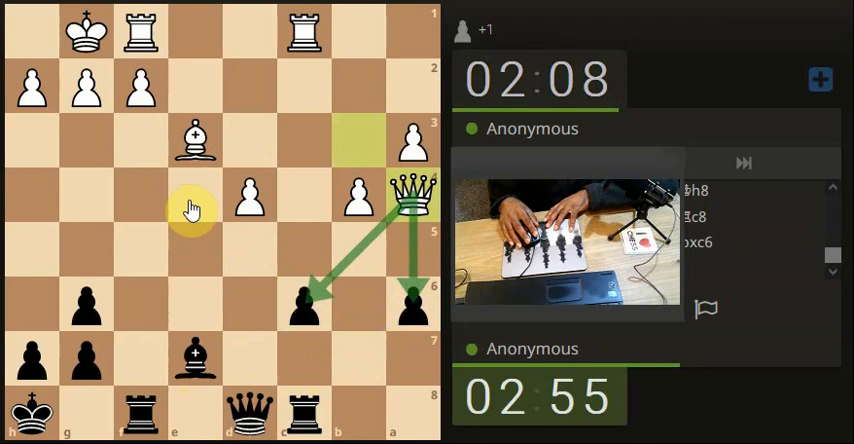
mouse_move(325, 301)
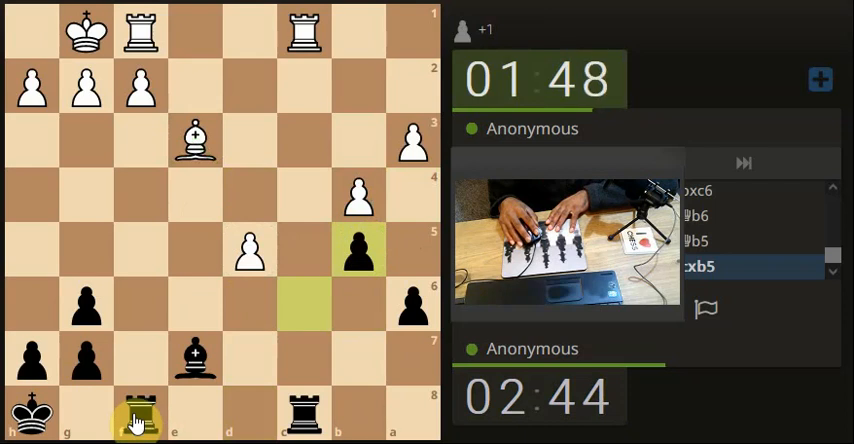
- Recapture on c8, play ...Bd6, shift the rook c3 to d3, and mark arrows toward a3 and d5
drag(305, 415, 305, 30)
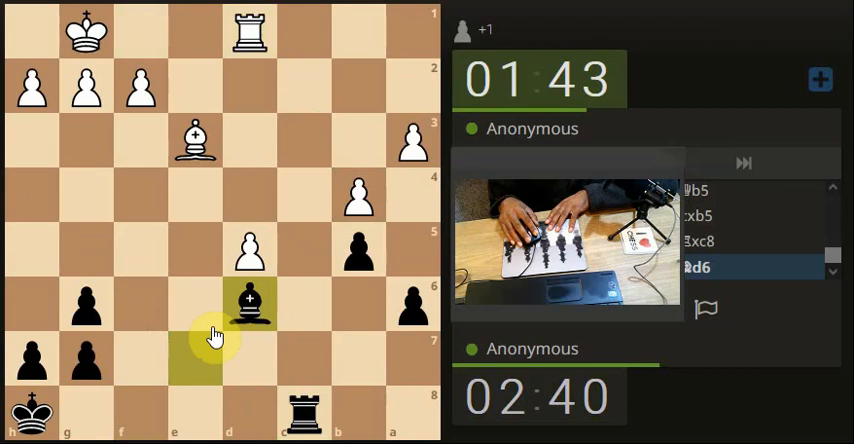
drag(305, 410, 305, 190)
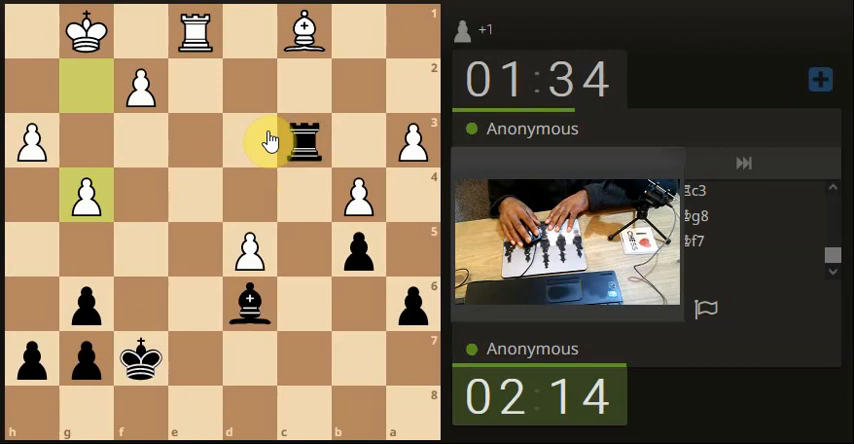
click(304, 141)
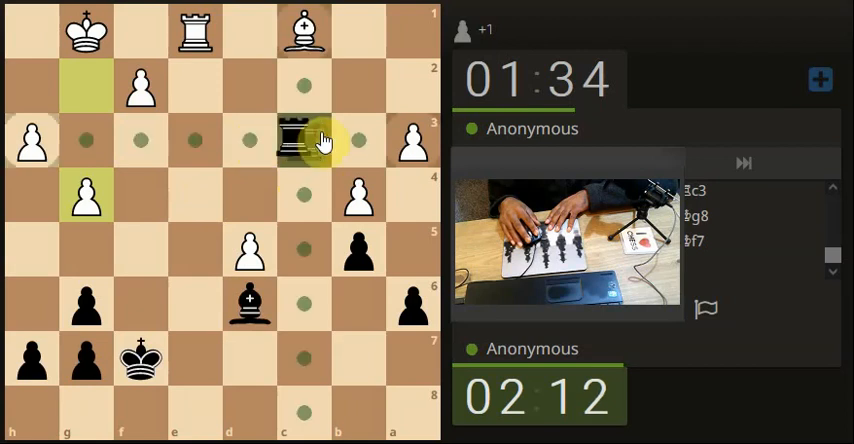
drag(305, 139, 248, 139)
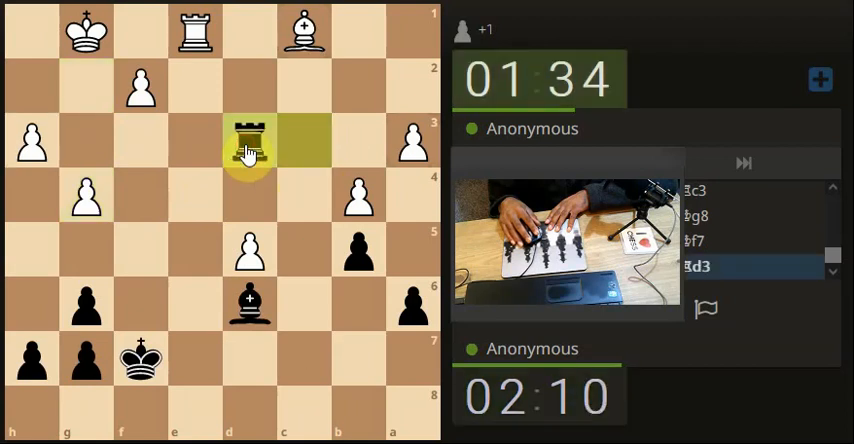
drag(247, 140, 408, 140)
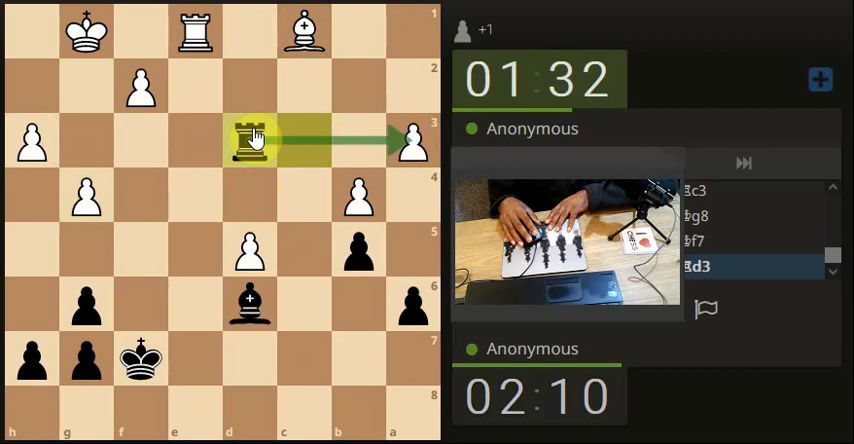
drag(245, 137, 248, 265)
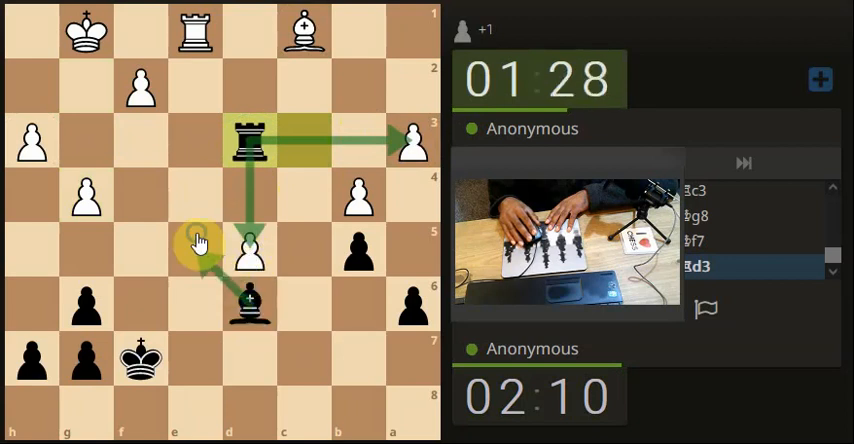
mouse_move(290, 155)
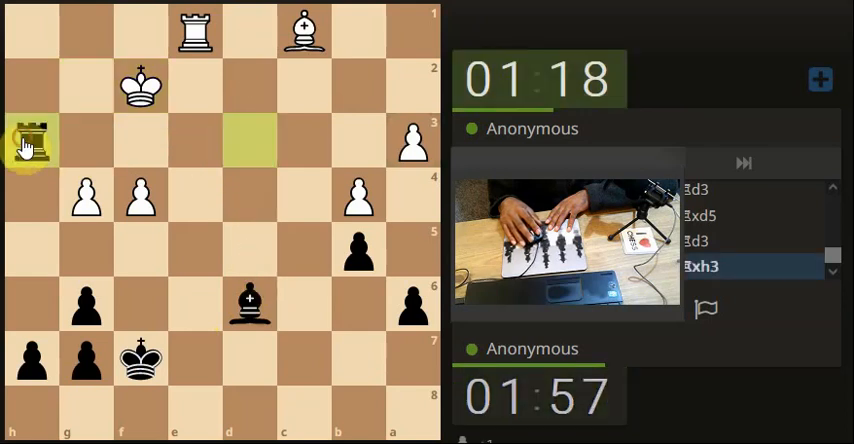
- Check with the rook on h2, return it to h1, and mark the bishop's diagonal to f4
click(31, 141)
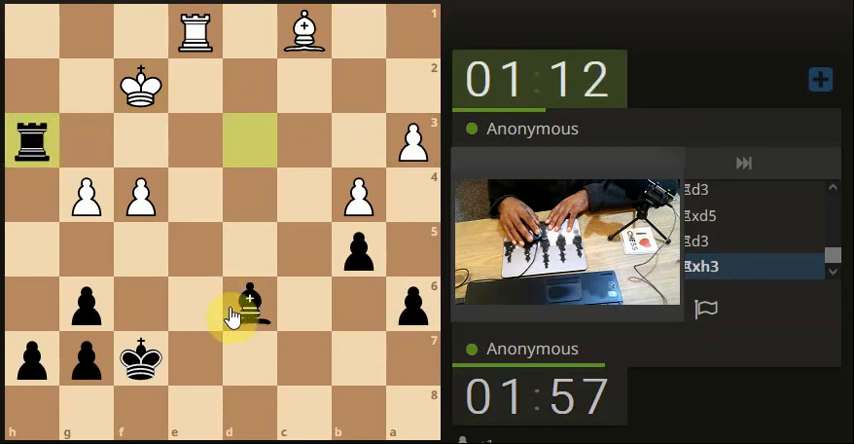
drag(245, 300, 245, 255)
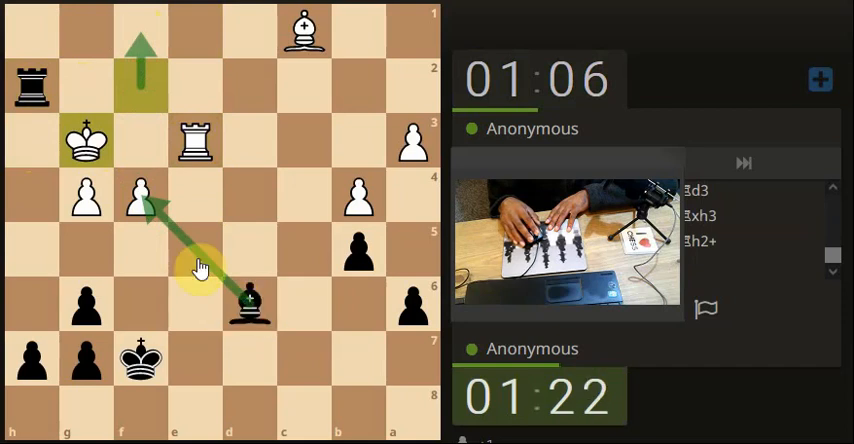
mouse_move(140, 210)
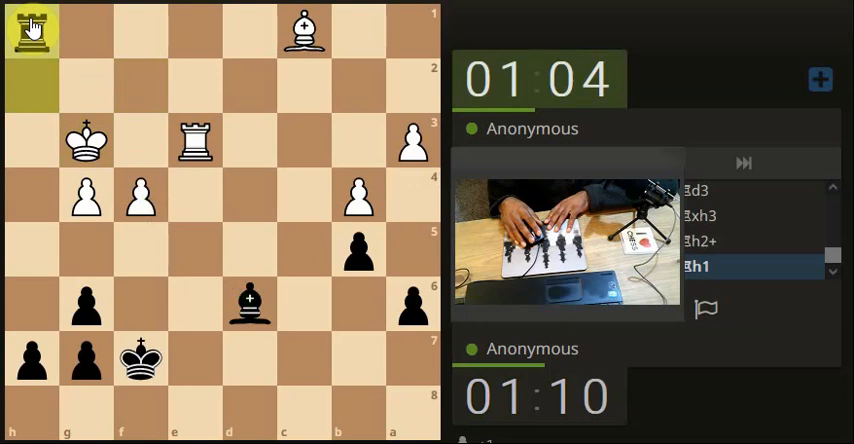
- Push ...g5 and capture White's f4 pawn with the d6 bishop
click(190, 140)
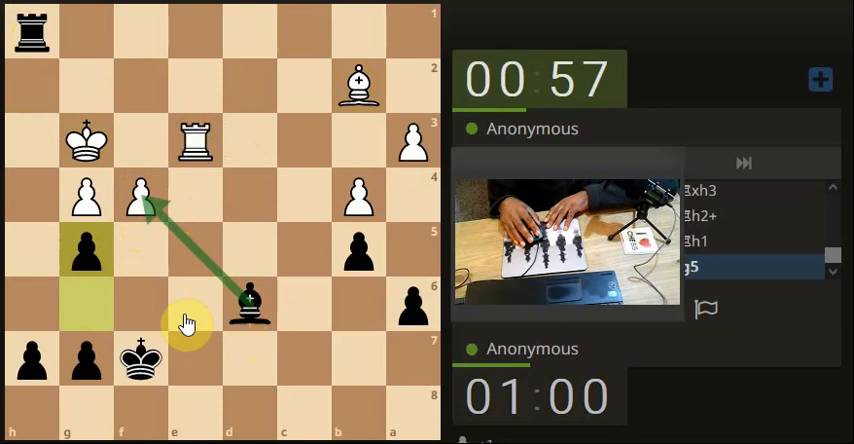
mouse_move(372, 137)
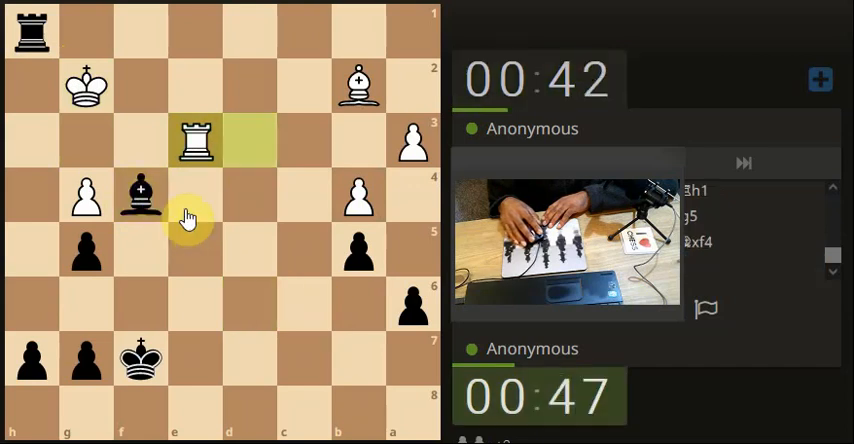
drag(192, 140, 247, 140)
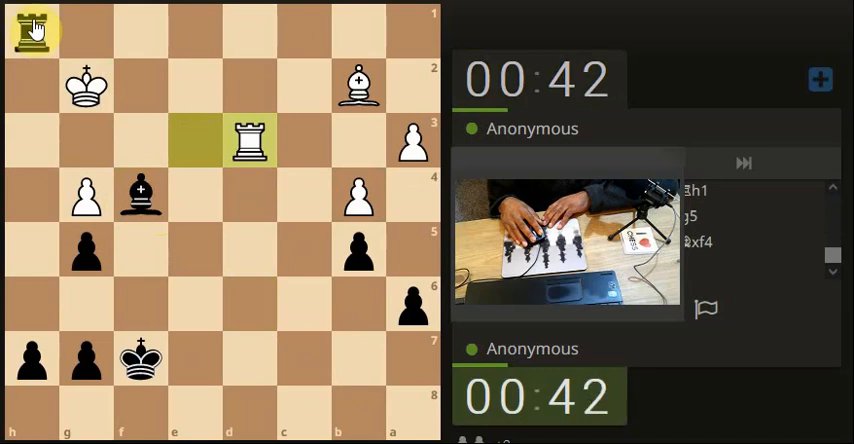
- Give check with ...Rh2, then take White's bishop on b2 with the rook
click(31, 27)
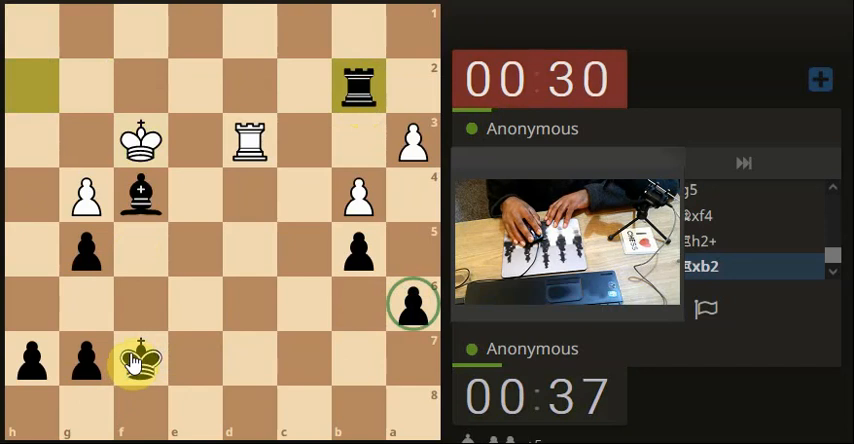
drag(249, 143, 249, 303)
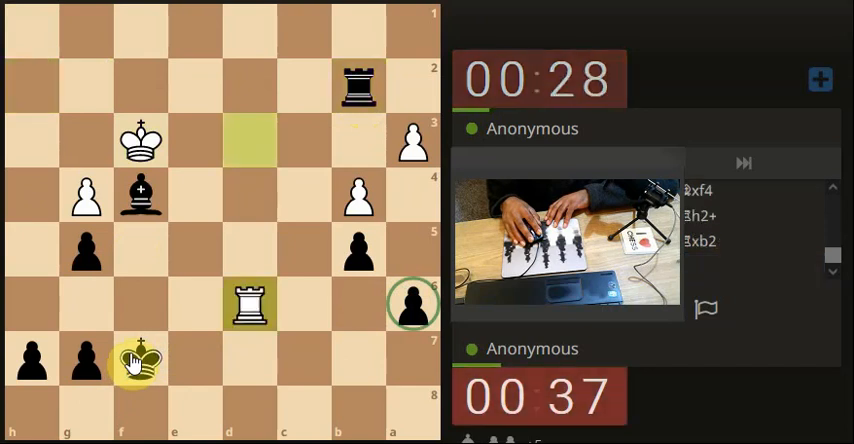